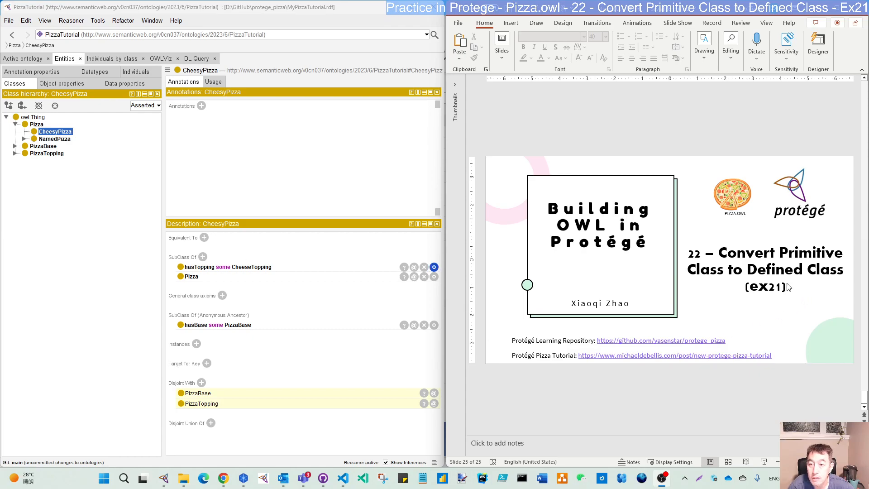
{"action": "mouse_move", "coordinate": [761, 306]}
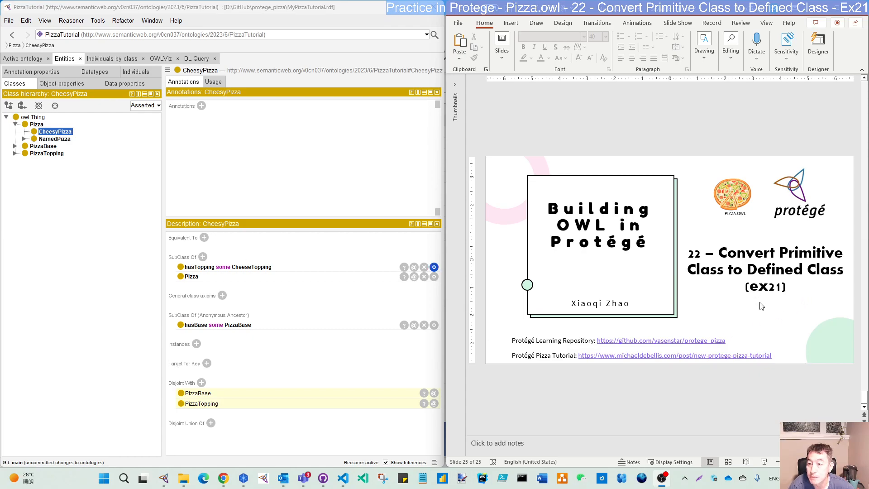
{"action": "mouse_move", "coordinate": [782, 256]}
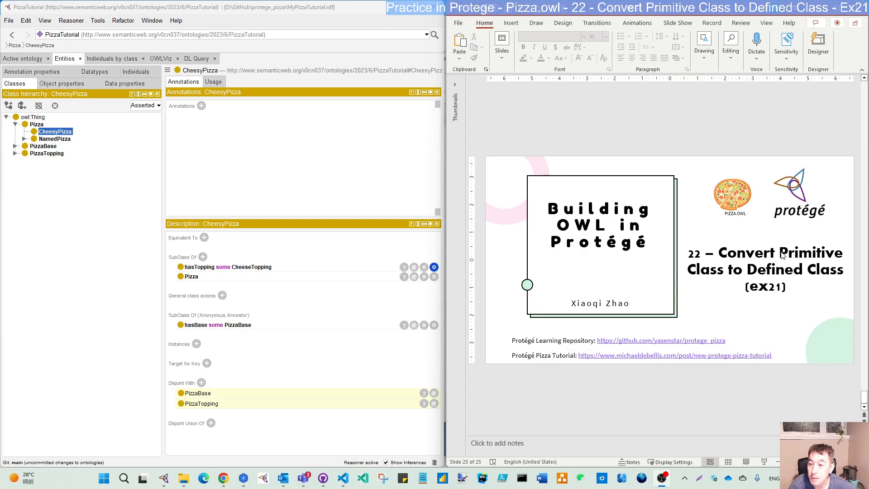
{"action": "mouse_move", "coordinate": [697, 275]}
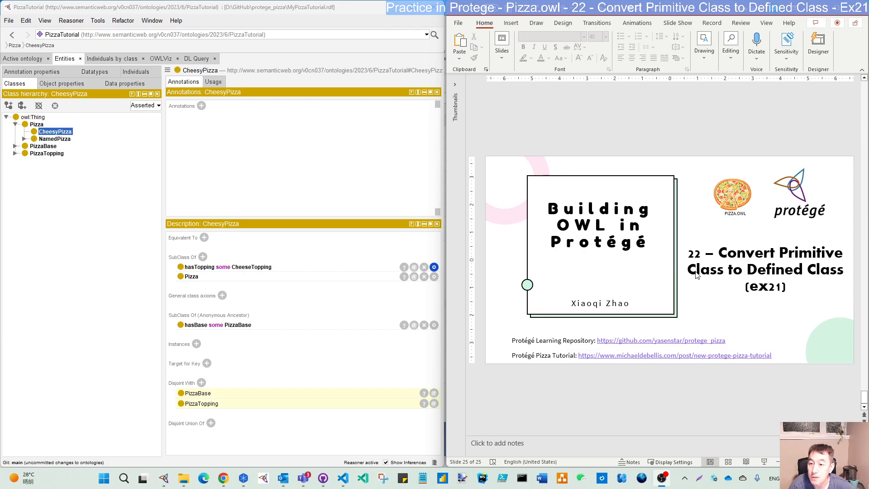
{"action": "mouse_move", "coordinate": [715, 280]}
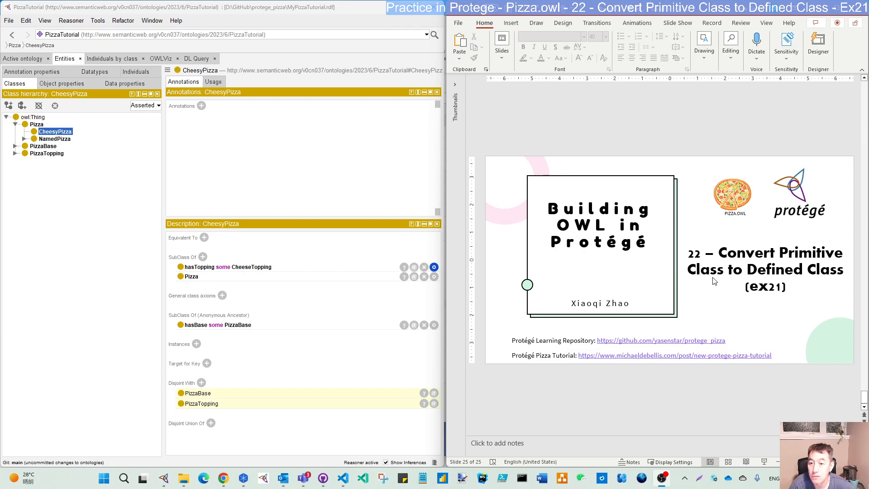
{"action": "mouse_move", "coordinate": [734, 297]}
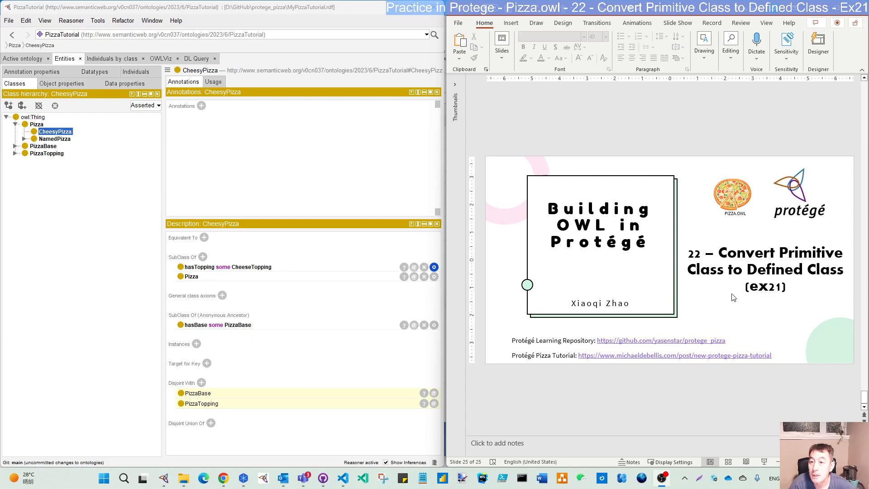
{"action": "mouse_move", "coordinate": [752, 293]}
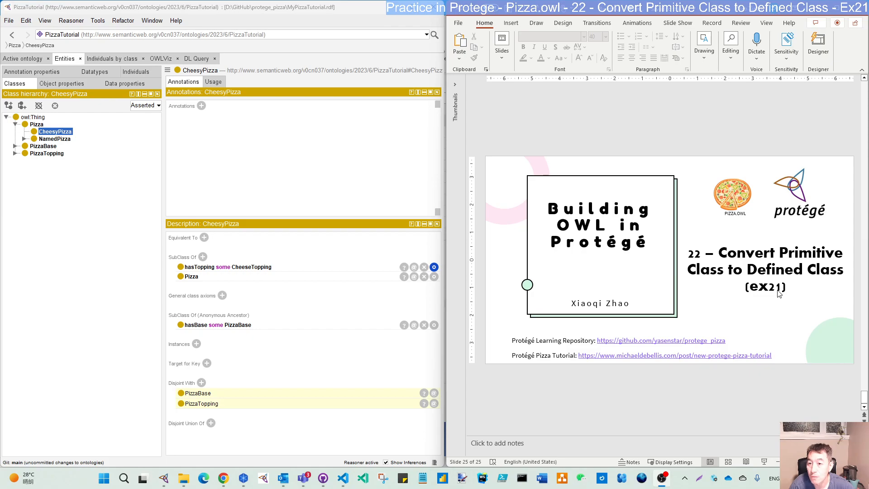
{"action": "mouse_move", "coordinate": [764, 285]}
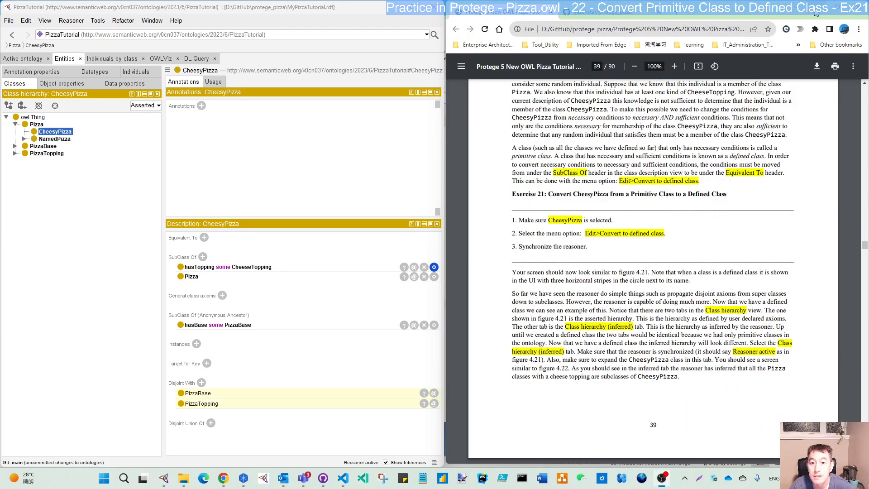
{"action": "mouse_move", "coordinate": [831, 26]}
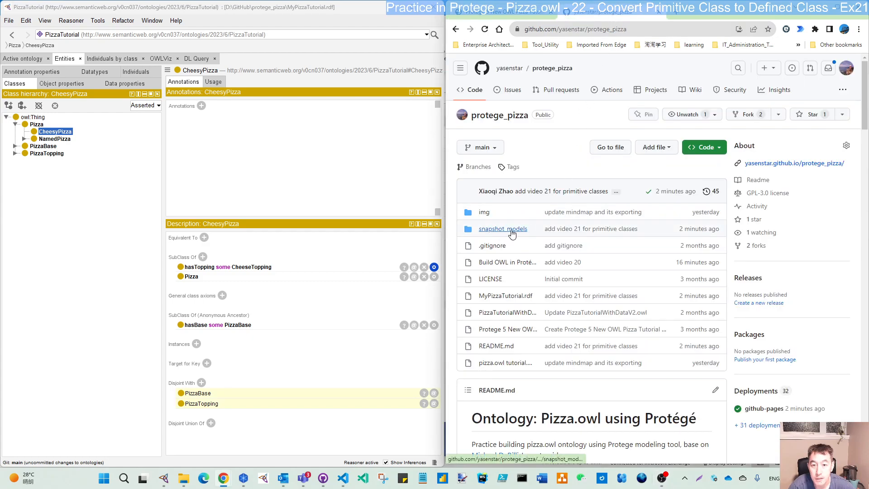
{"action": "mouse_move", "coordinate": [502, 228]}
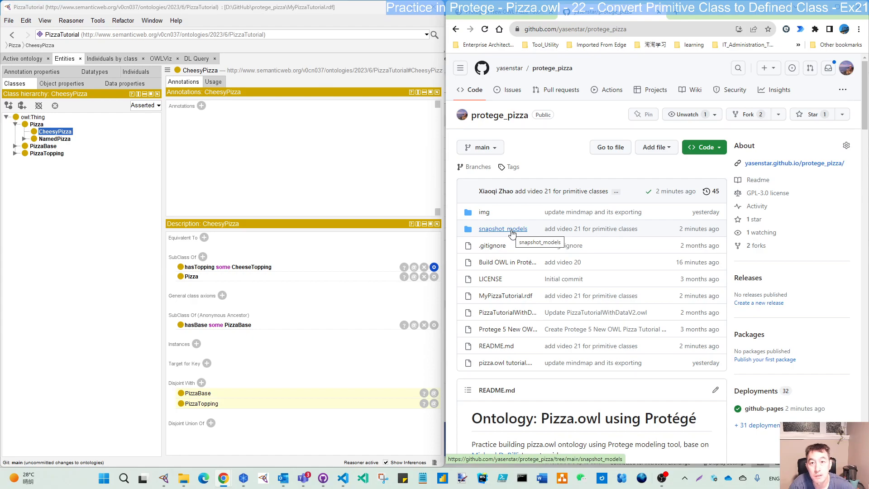
{"action": "mouse_move", "coordinate": [543, 237]}
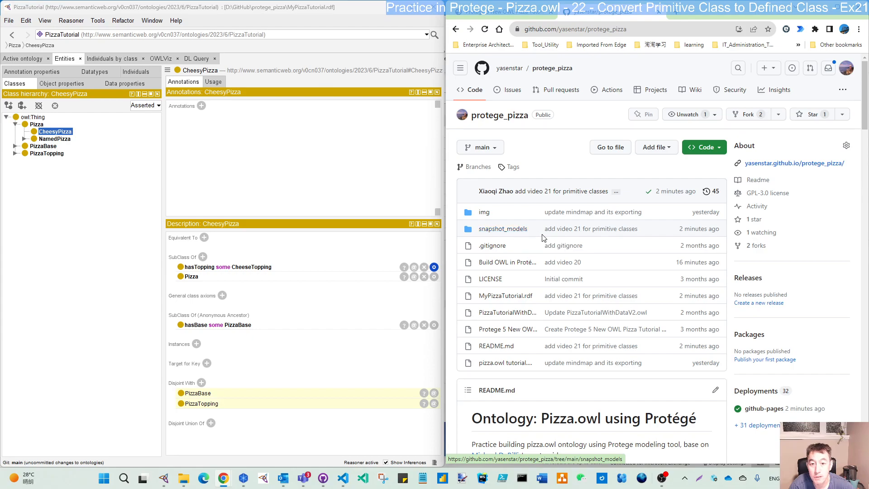
{"action": "mouse_move", "coordinate": [502, 229]}
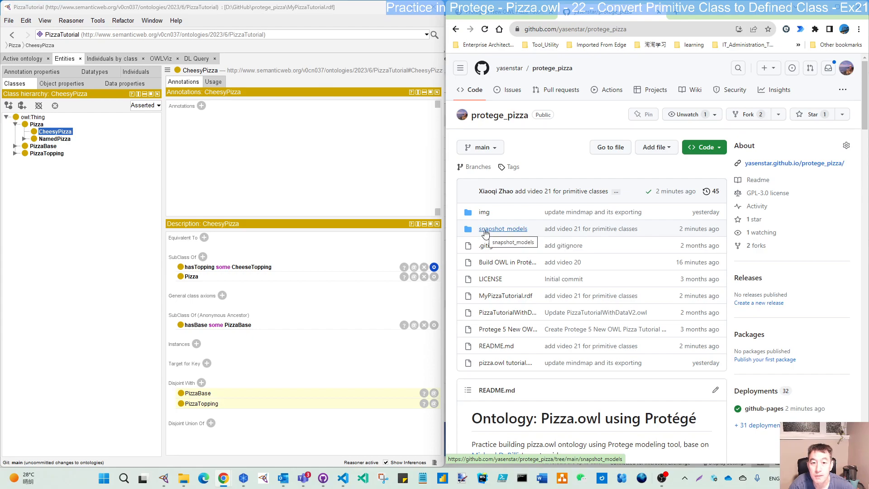
- Open snapshot_models/Exercise_11-20 in the protege_pizza repo to list the saved .rdf files
{"action": "left_click", "coordinate": [502, 228]}
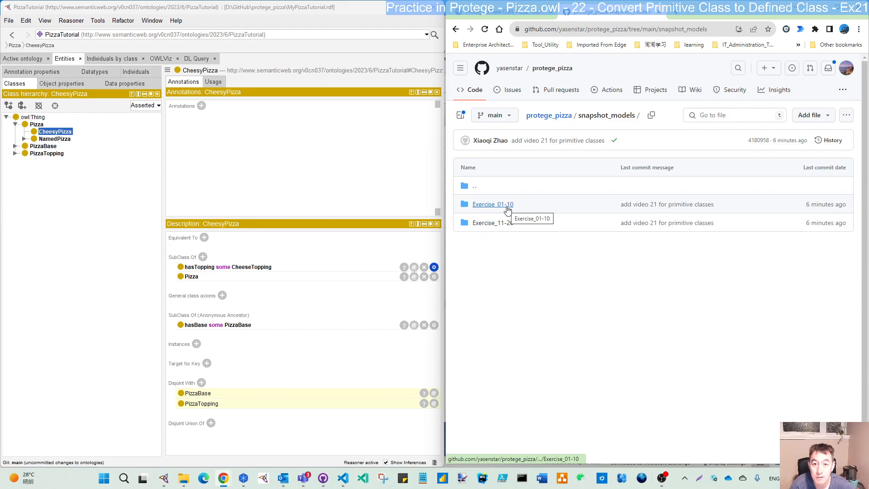
{"action": "left_click", "coordinate": [492, 204]}
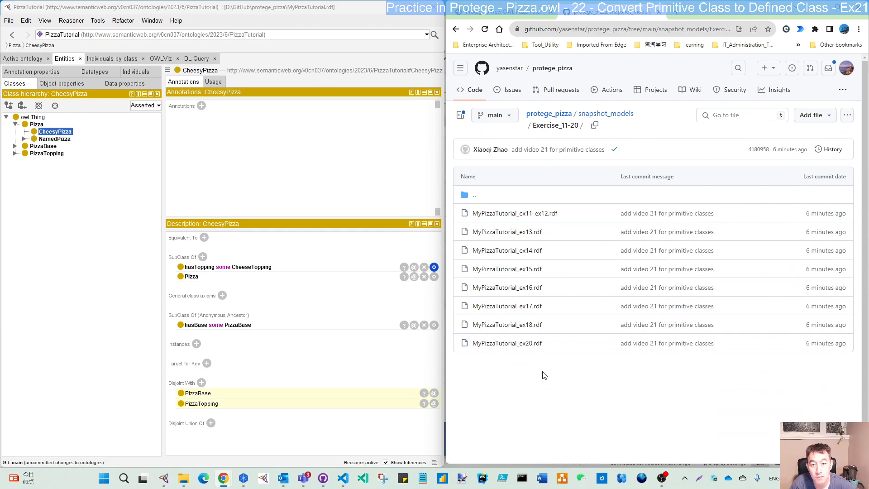
{"action": "mouse_move", "coordinate": [507, 324]}
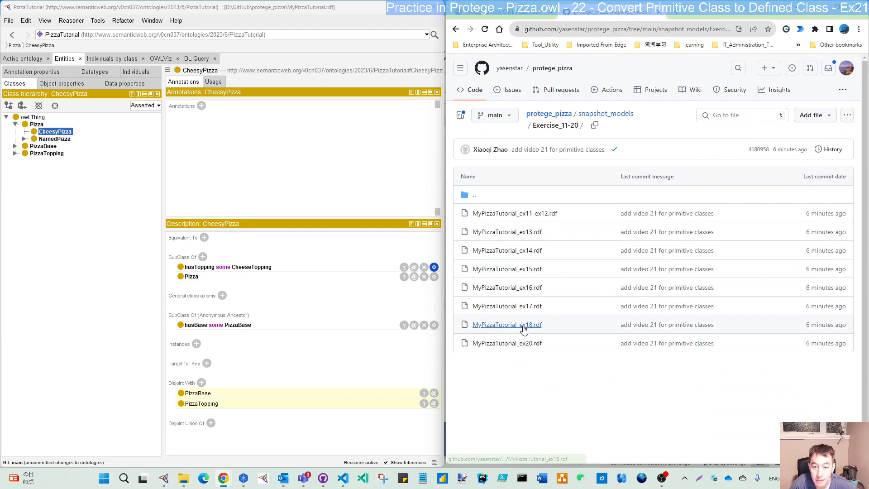
{"action": "mouse_move", "coordinate": [527, 337]}
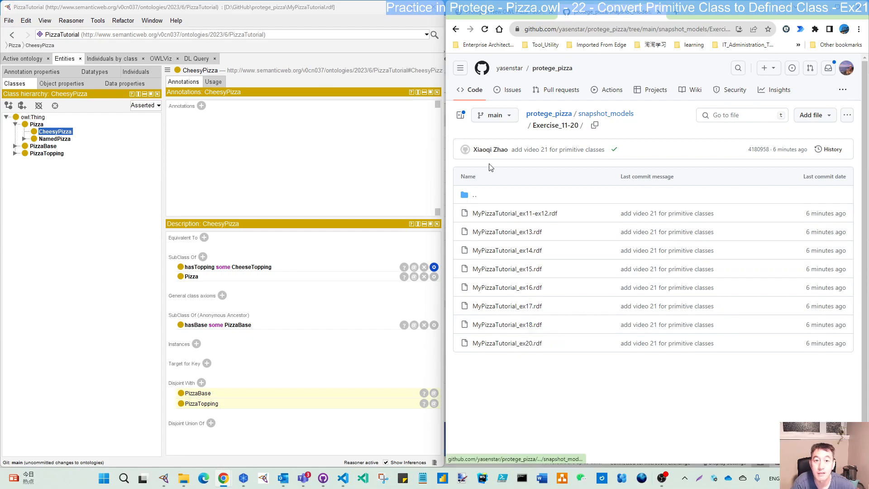
{"action": "mouse_move", "coordinate": [549, 114]}
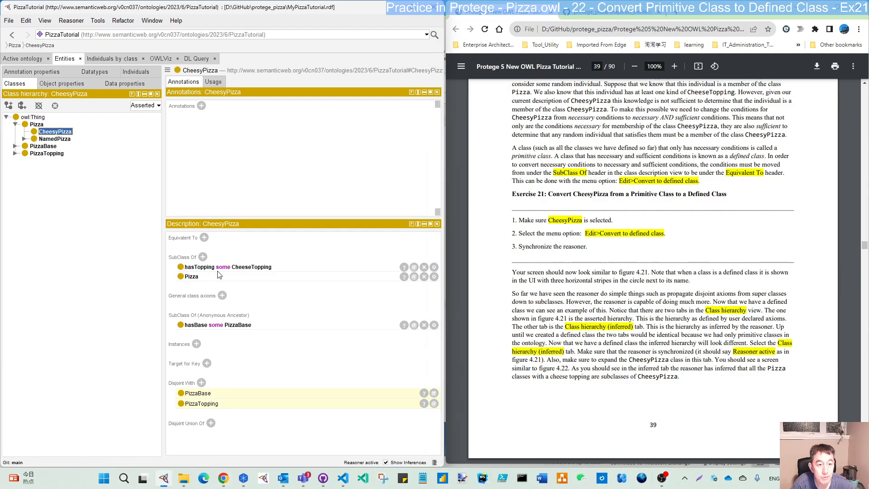
{"action": "mouse_move", "coordinate": [263, 275]}
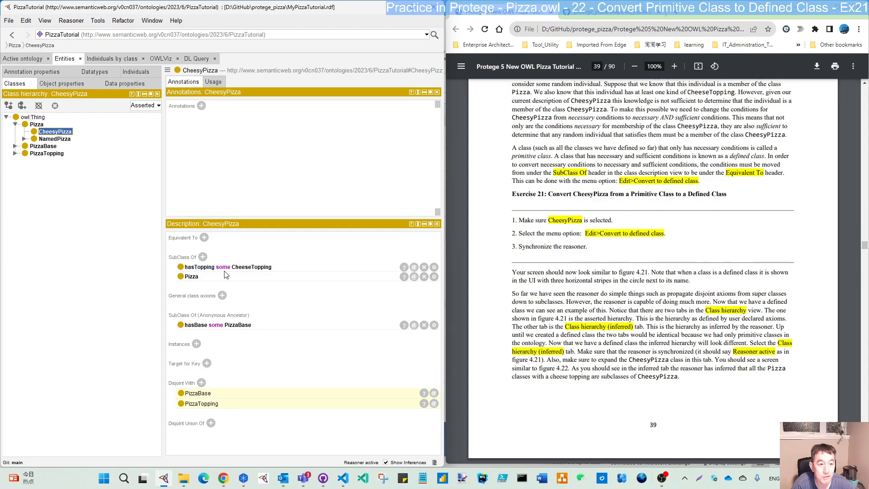
{"action": "mouse_move", "coordinate": [198, 276]}
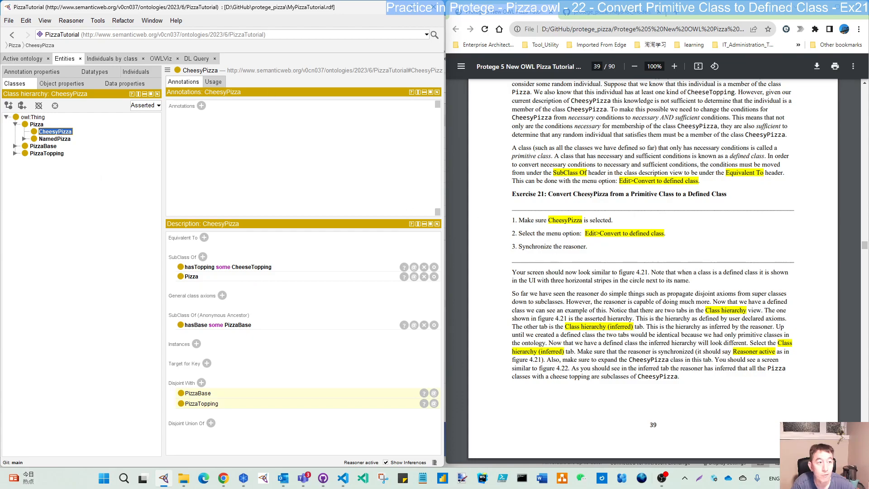
- Bring up the context menu of the CheesyPizza class in the Class hierarchy
{"action": "left_click", "coordinate": [25, 21]}
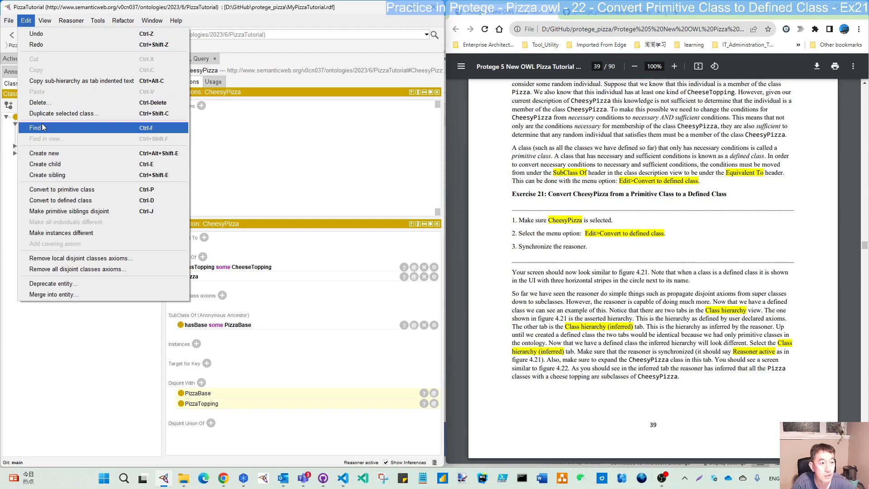
{"action": "mouse_move", "coordinate": [61, 189]}
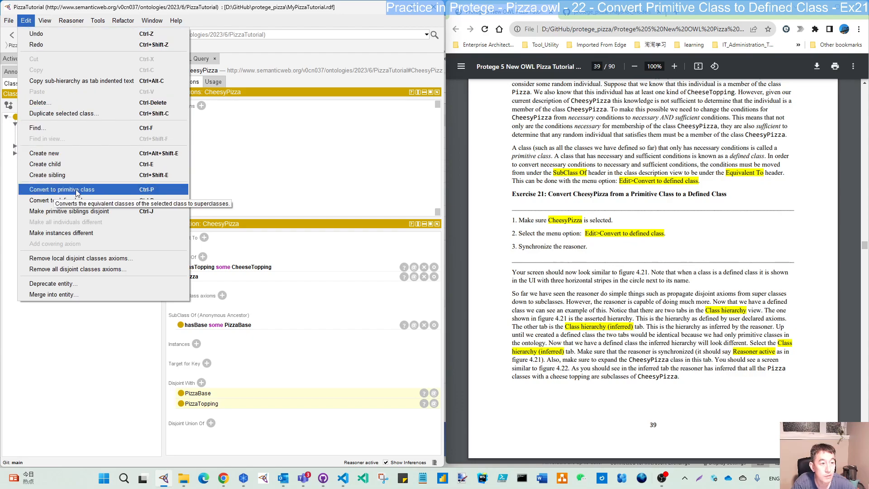
{"action": "mouse_move", "coordinate": [60, 200]}
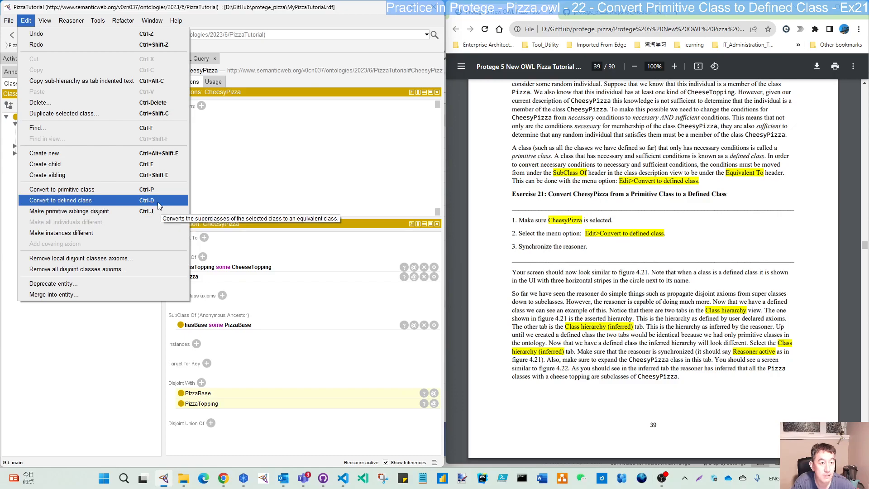
{"action": "mouse_move", "coordinate": [71, 221]}
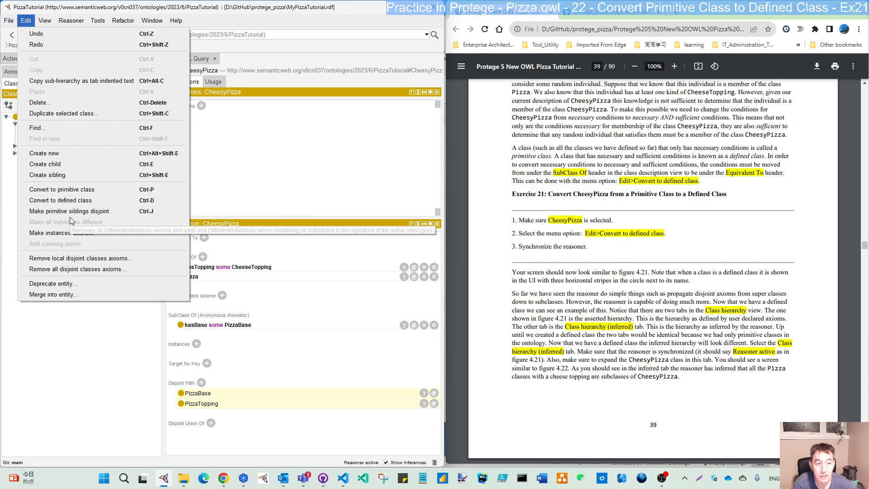
{"action": "right_click", "coordinate": [54, 131]}
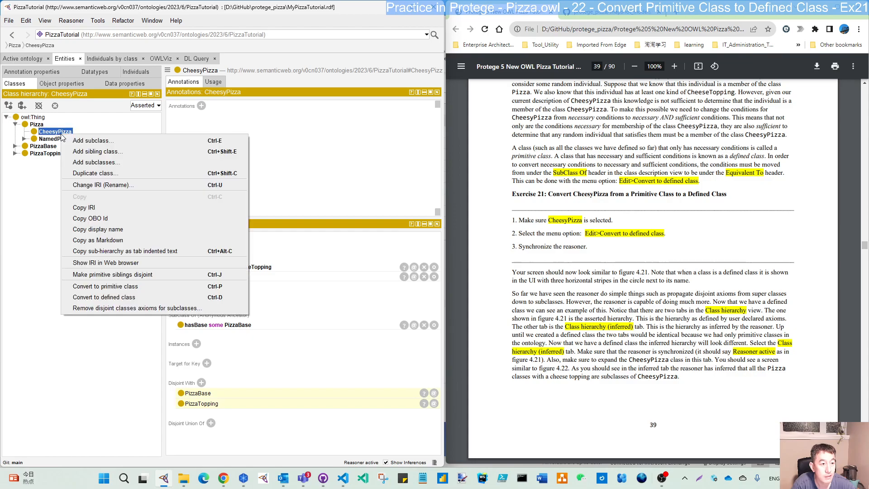
{"action": "mouse_move", "coordinate": [111, 300]}
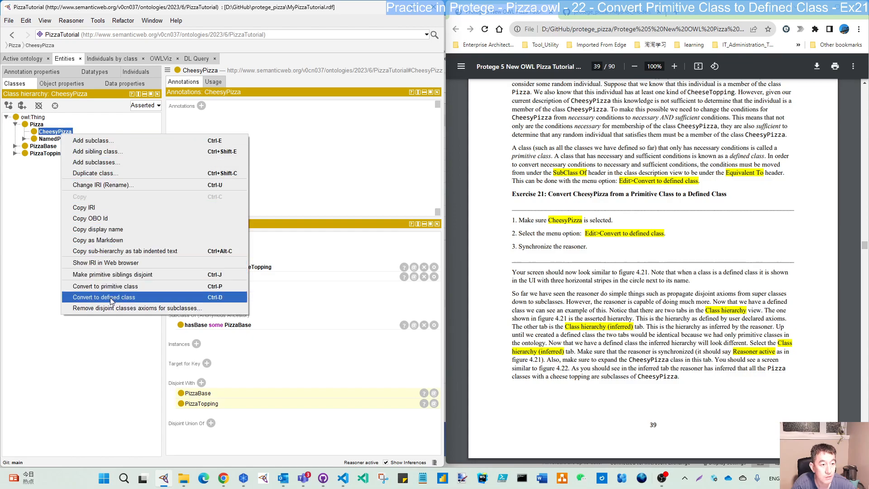
{"action": "mouse_move", "coordinate": [103, 296]}
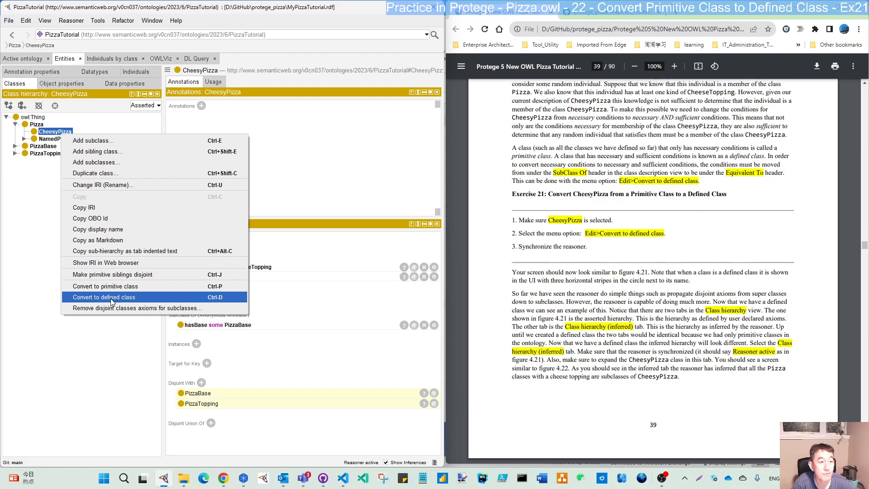
- Convert CheesyPizza to a defined class equivalent to Pizza and (hasTopping some CheeseTopping)
{"action": "left_click", "coordinate": [103, 297]}
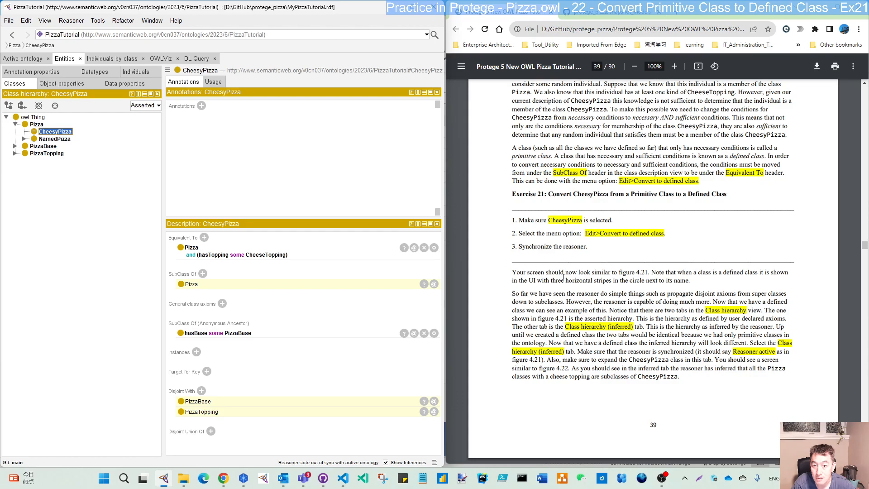
{"action": "mouse_move", "coordinate": [45, 146]}
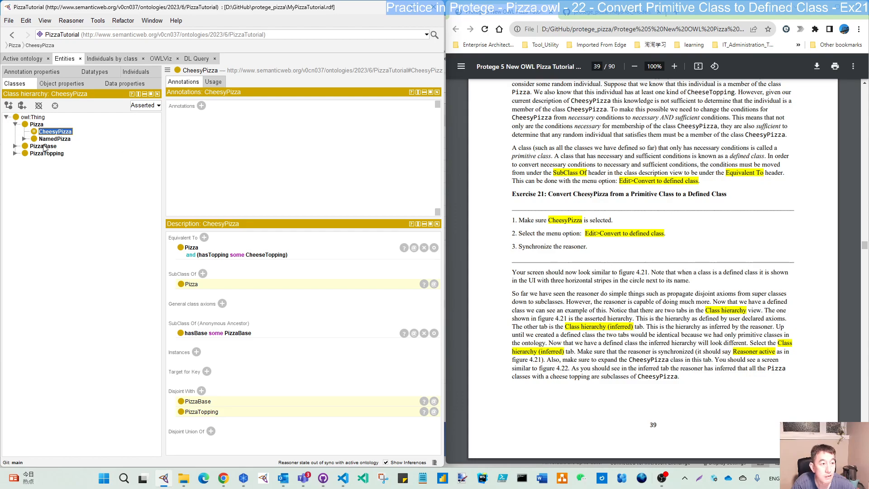
{"action": "mouse_move", "coordinate": [56, 131]}
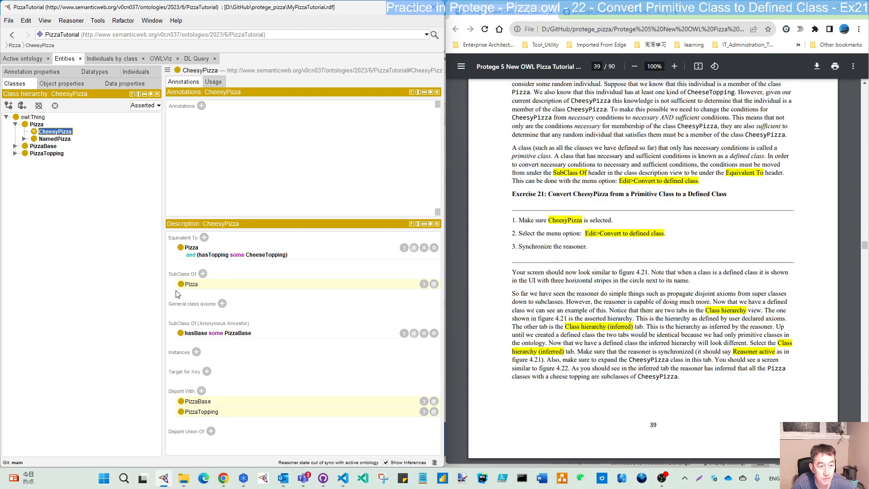
{"action": "mouse_move", "coordinate": [198, 293]}
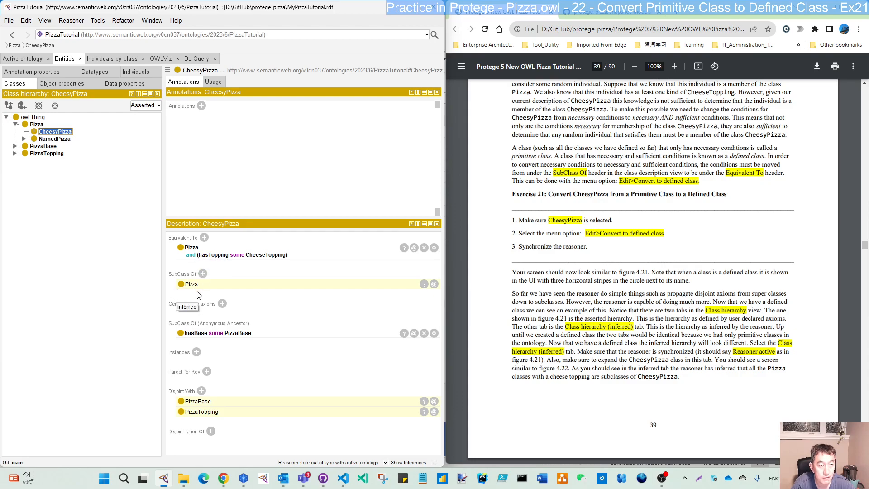
{"action": "mouse_move", "coordinate": [190, 247]}
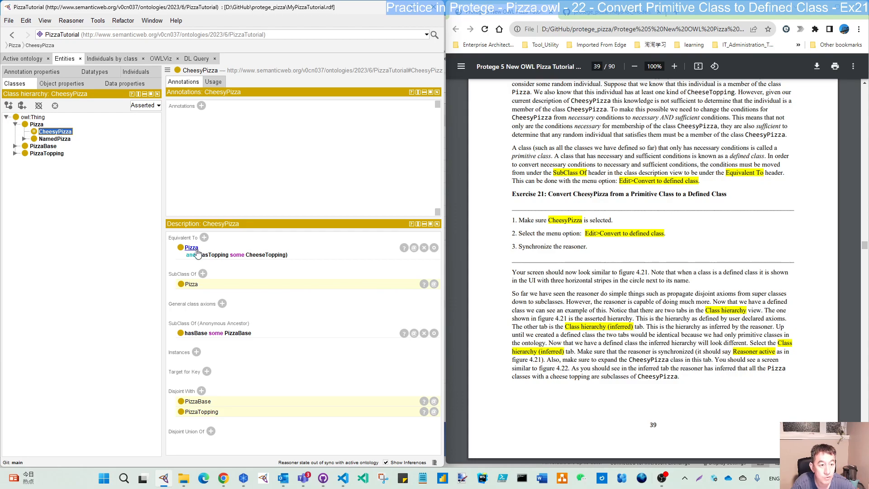
{"action": "mouse_move", "coordinate": [214, 255]}
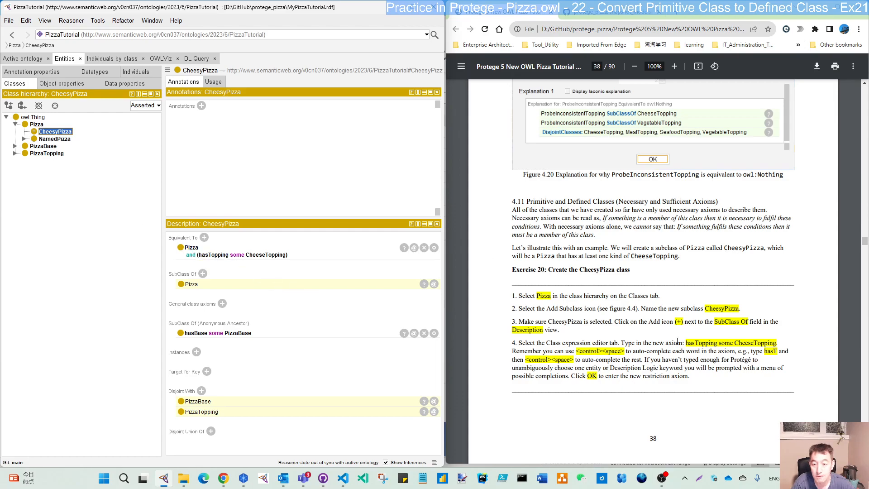
{"action": "scroll", "scroll_direction": "down", "scroll_amount": 3}
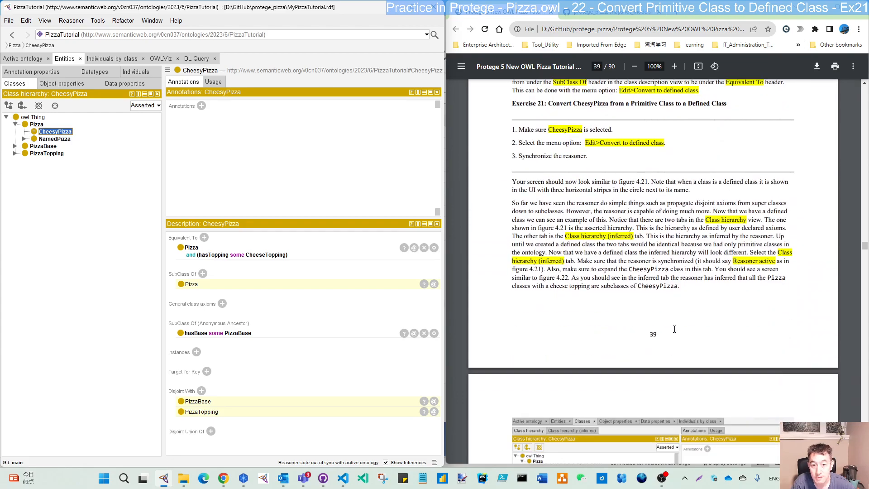
{"action": "scroll", "scroll_direction": "down", "scroll_amount": 3}
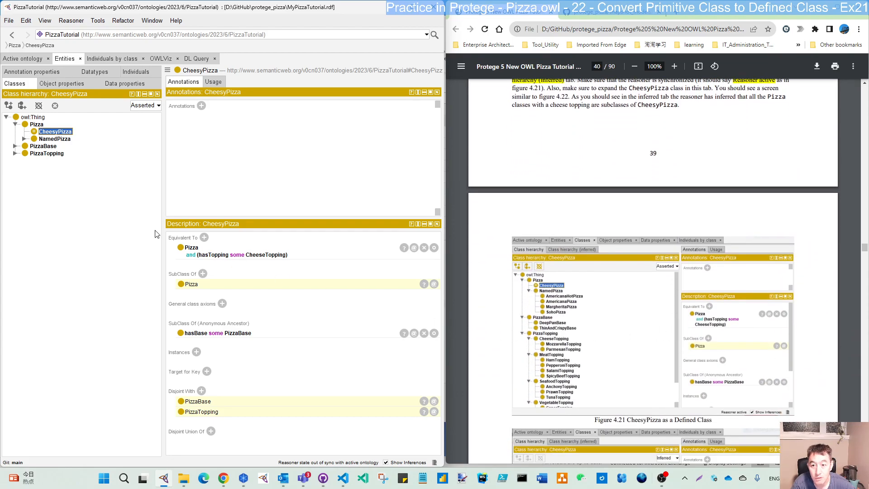
{"action": "mouse_move", "coordinate": [711, 334]}
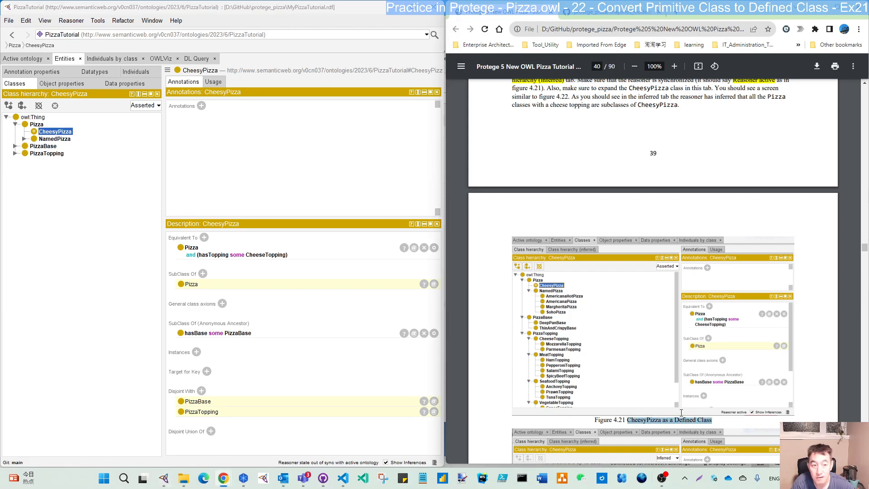
{"action": "mouse_move", "coordinate": [679, 335]}
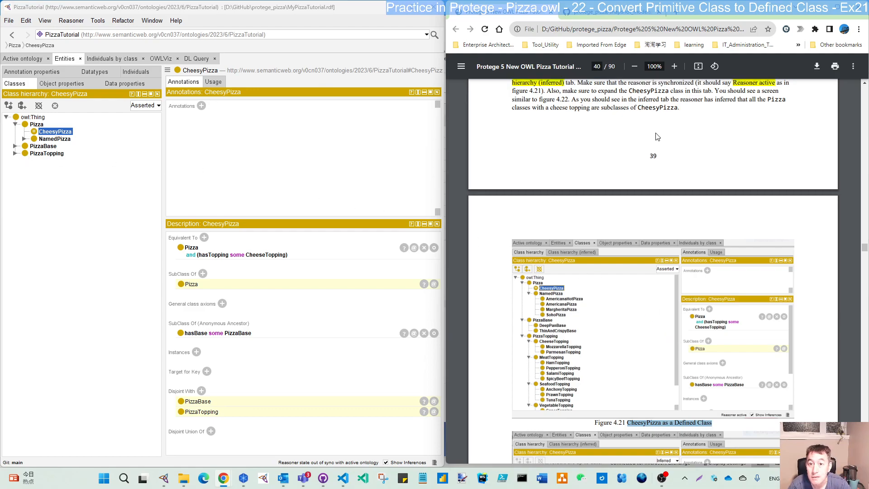
{"action": "scroll", "scroll_direction": "up", "scroll_amount": 3}
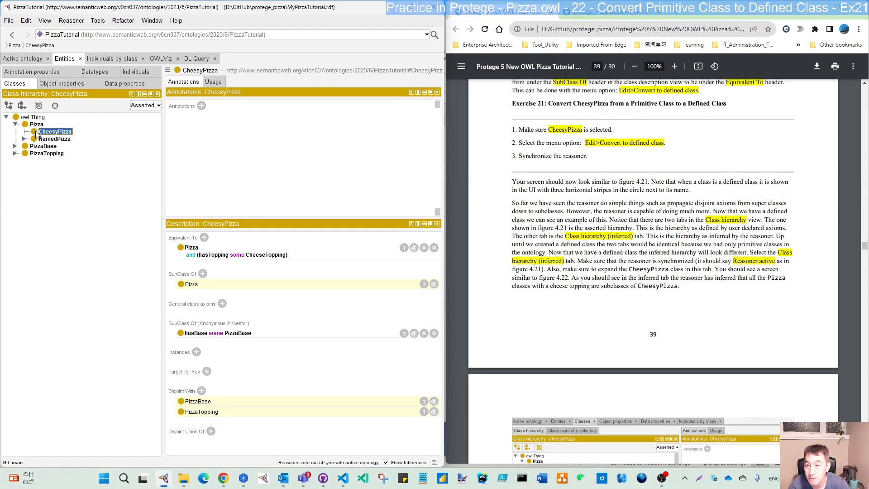
{"action": "mouse_move", "coordinate": [36, 84]}
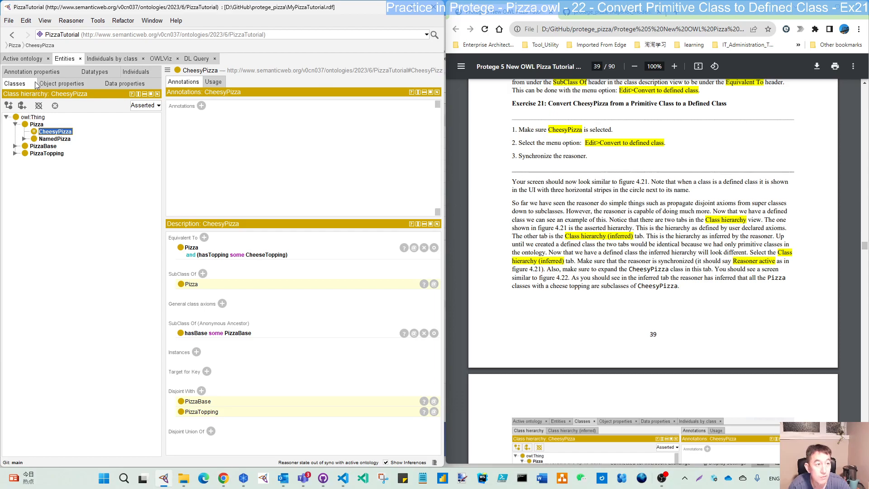
- Save the ontology via File > Save, then synchronize the reasoner so it is active
{"action": "left_click", "coordinate": [9, 21]}
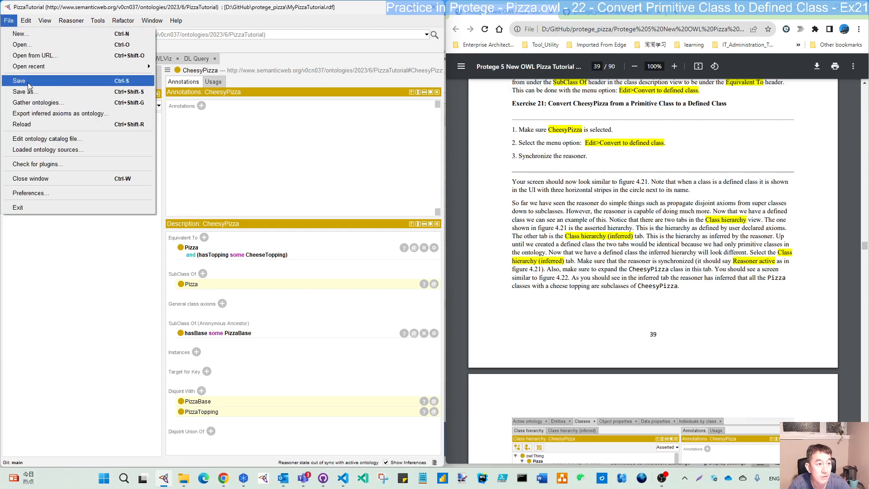
{"action": "left_click", "coordinate": [70, 21]}
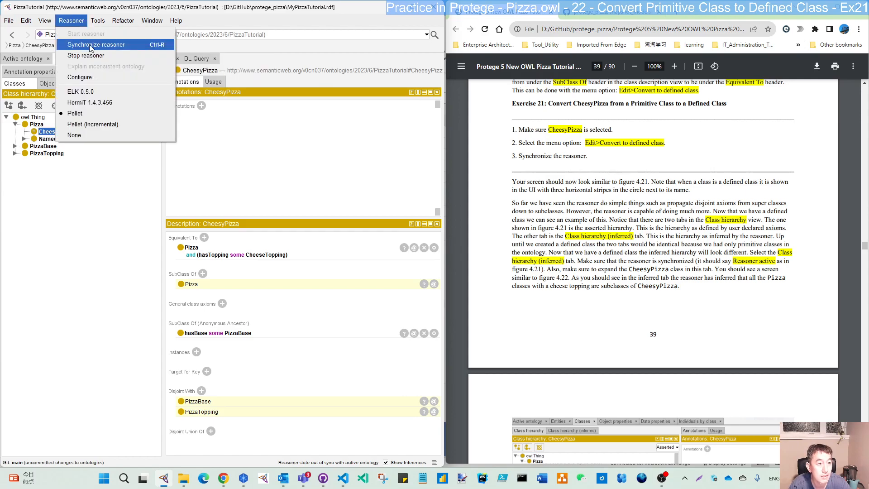
{"action": "left_click", "coordinate": [96, 44]}
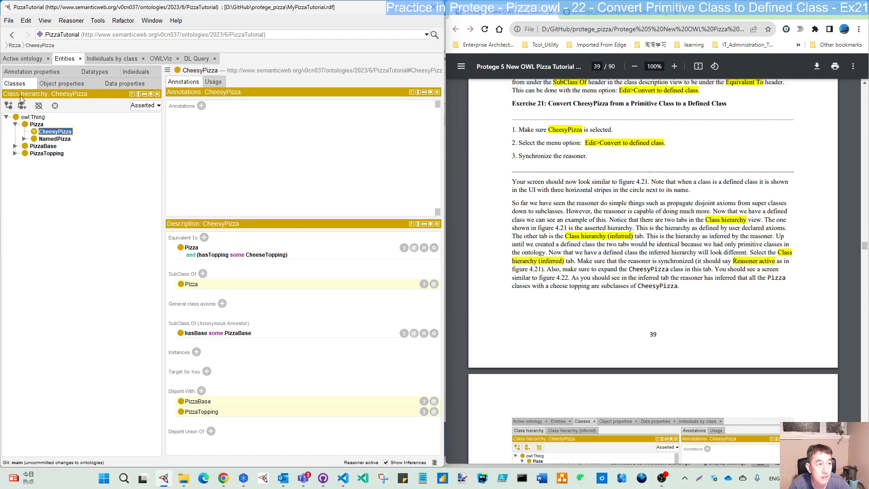
{"action": "scroll", "scroll_direction": "down", "scroll_amount": 3}
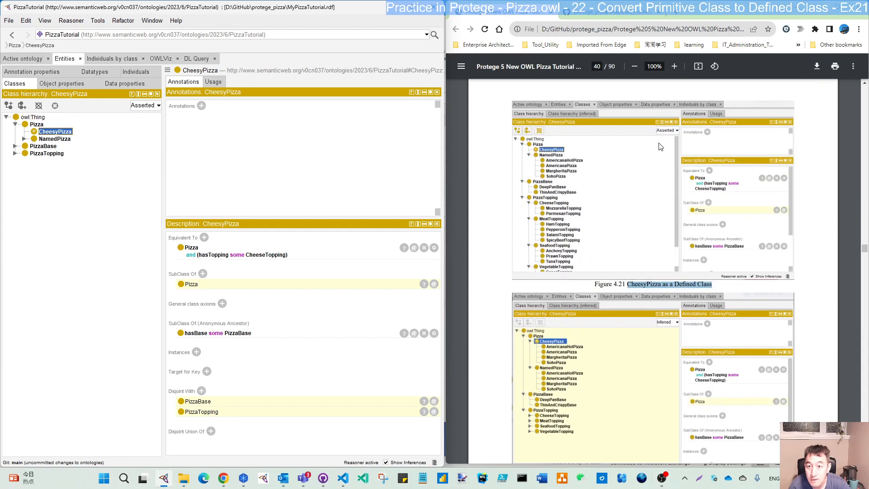
{"action": "mouse_move", "coordinate": [76, 131]}
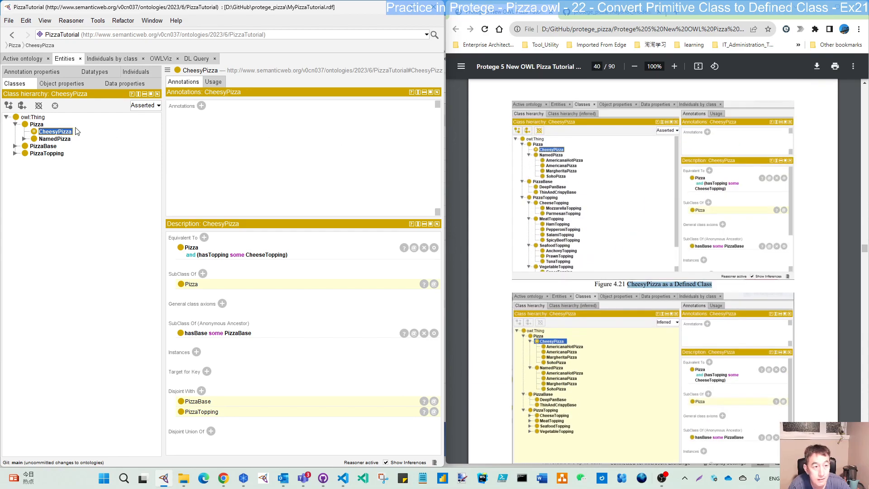
{"action": "scroll", "scroll_direction": "down", "scroll_amount": 3}
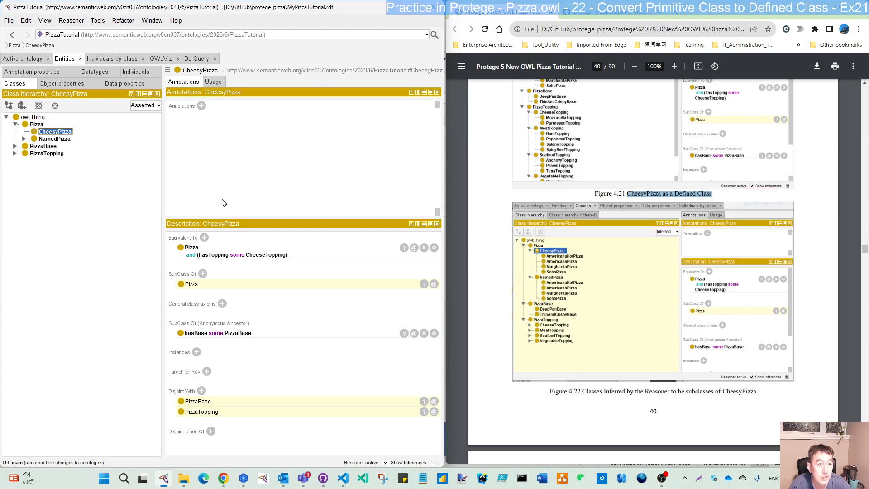
{"action": "mouse_move", "coordinate": [71, 21]}
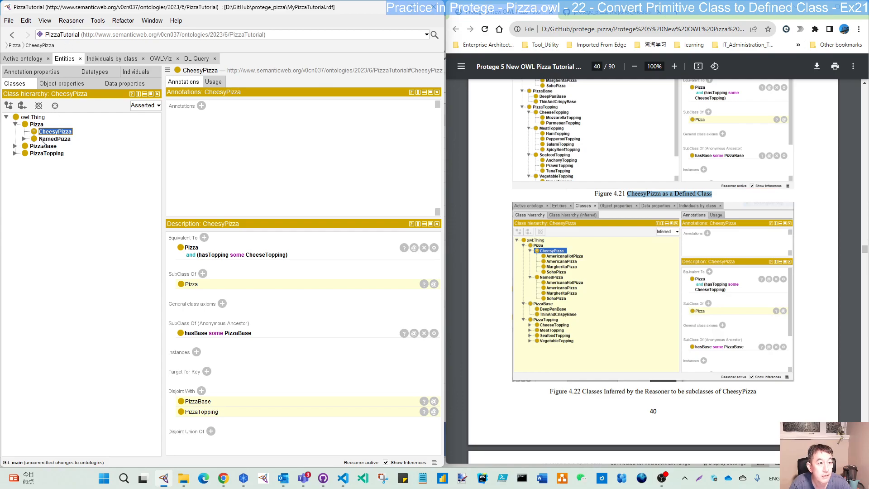
- Switch to the Inferred hierarchy and expand CheesyPizza, viewing AmericanaHotPizza's description
{"action": "left_click", "coordinate": [142, 105]}
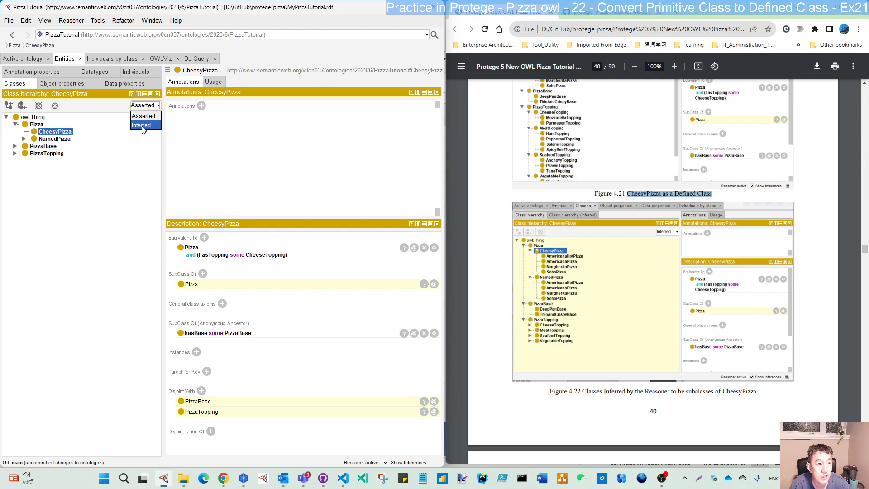
{"action": "left_click", "coordinate": [141, 125]}
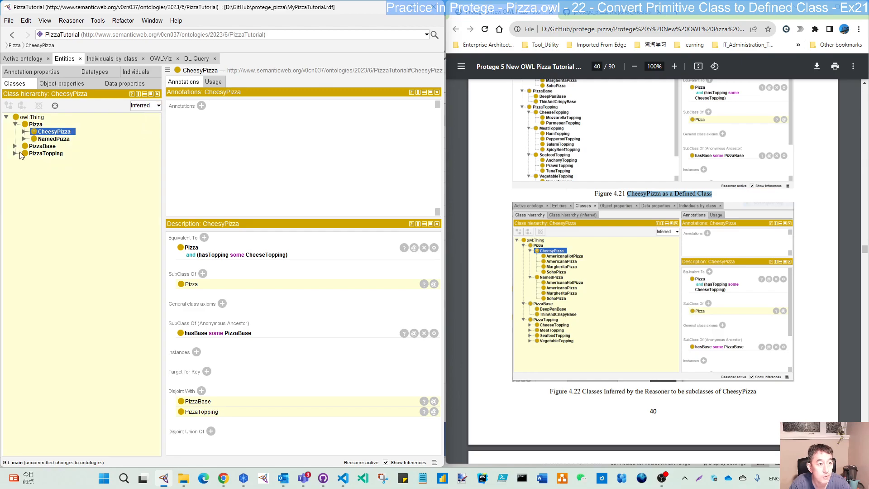
{"action": "left_click", "coordinate": [15, 131]}
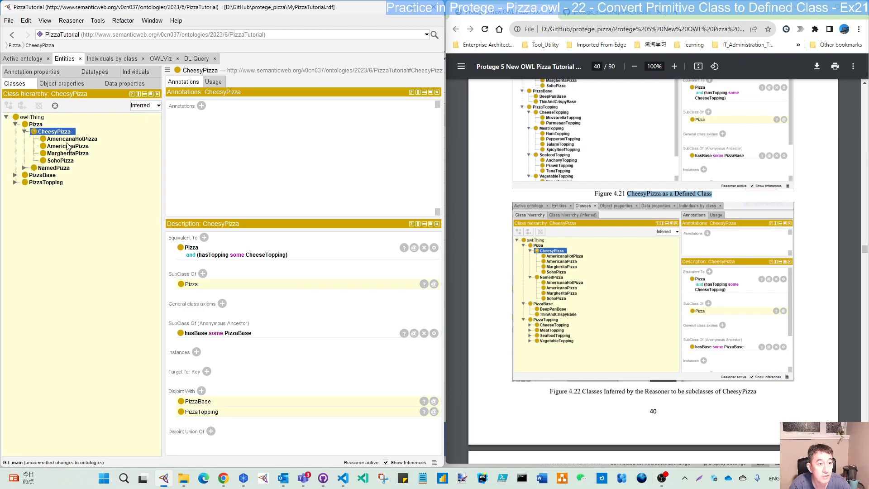
{"action": "left_click", "coordinate": [73, 138]}
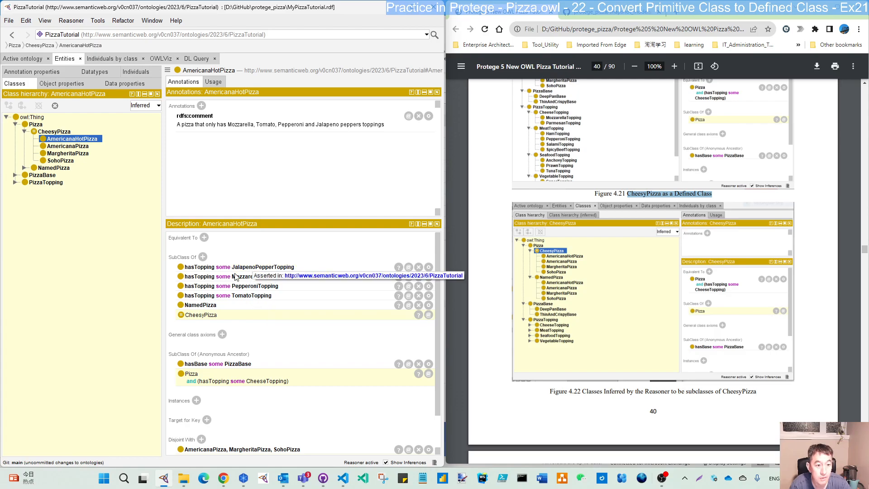
- Expand PizzaTopping and CheeseTopping to show Mozzarella and Parmesan
{"action": "left_click", "coordinate": [15, 182]}
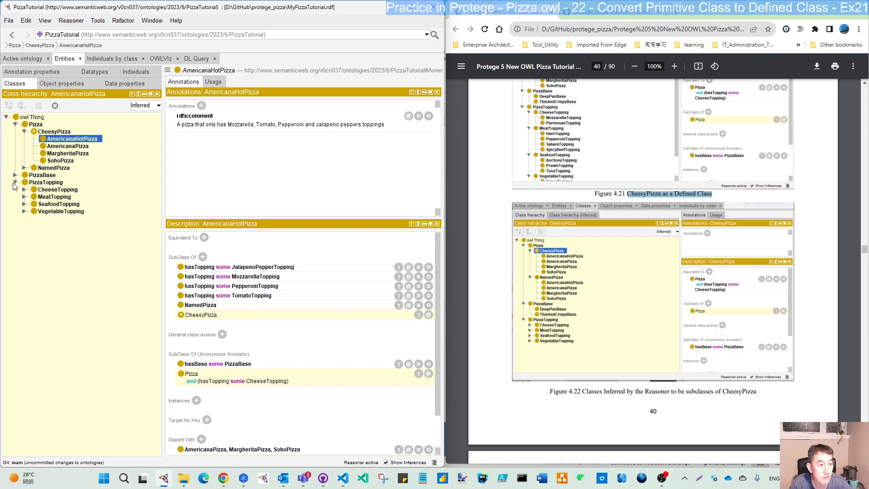
{"action": "left_click", "coordinate": [25, 189]}
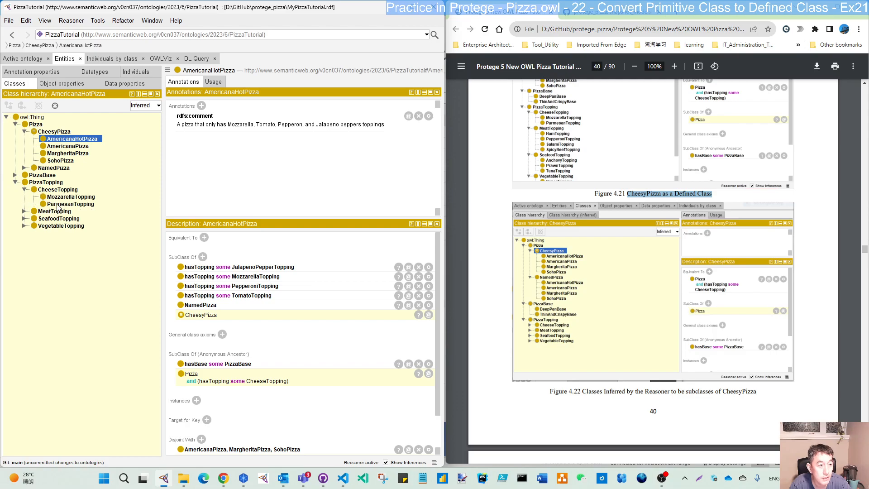
{"action": "mouse_move", "coordinate": [84, 203]}
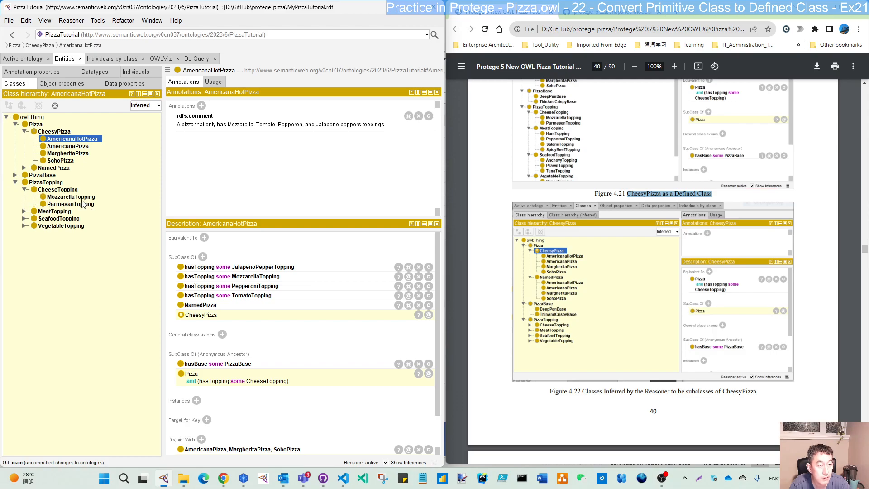
{"action": "mouse_move", "coordinate": [233, 255]}
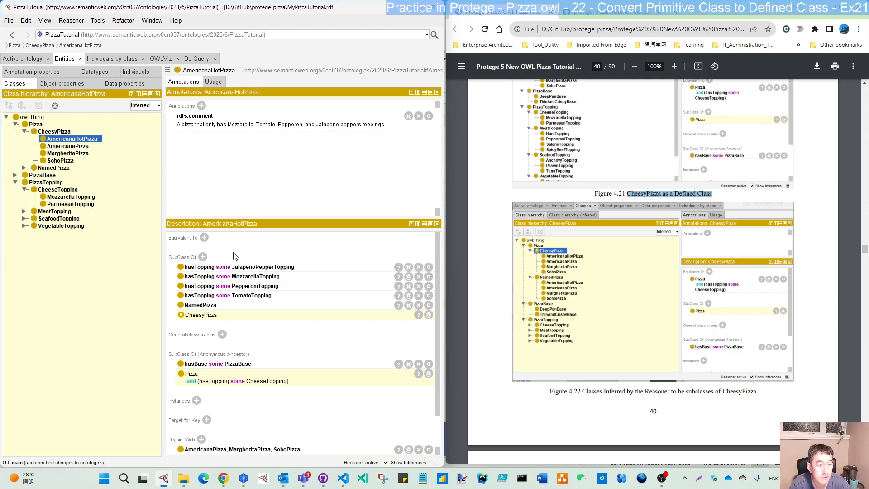
{"action": "mouse_move", "coordinate": [198, 249]}
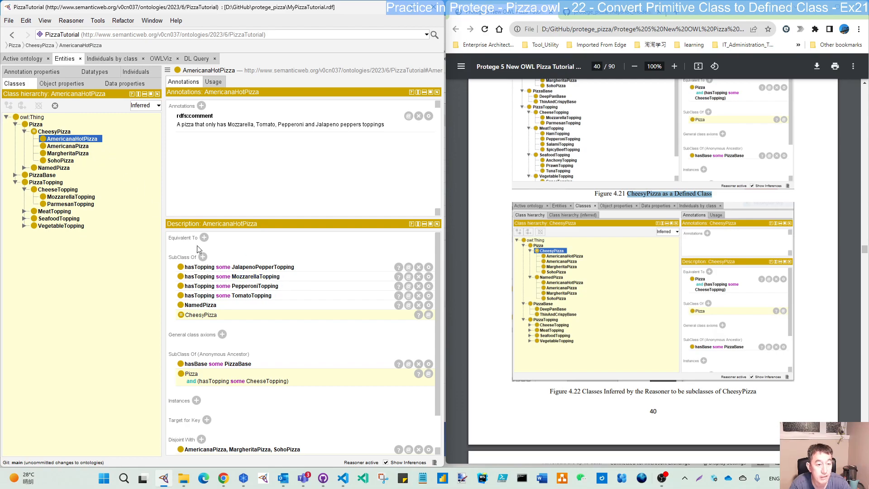
{"action": "mouse_move", "coordinate": [259, 286]}
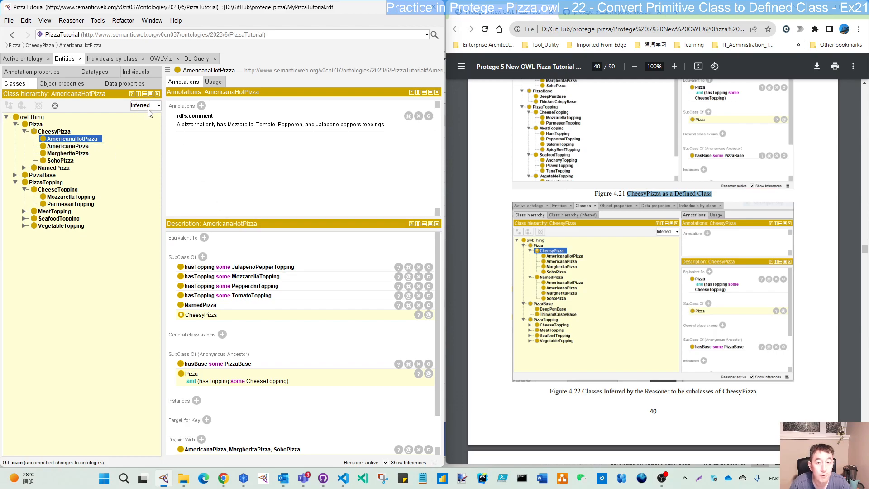
{"action": "mouse_move", "coordinate": [249, 276]}
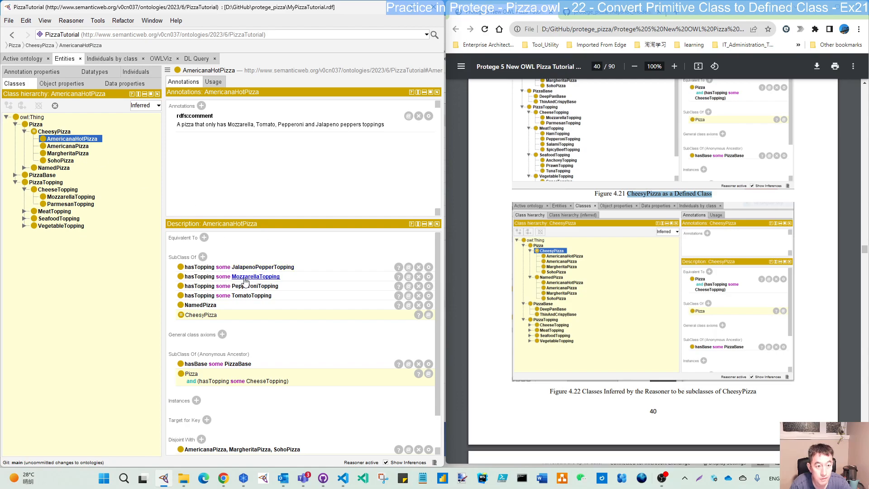
- Review AmericanaPizza, MargheritaPizza and SohoPizza descriptions, then switch back to the Asserted hierarchy
{"action": "left_click", "coordinate": [68, 145]}
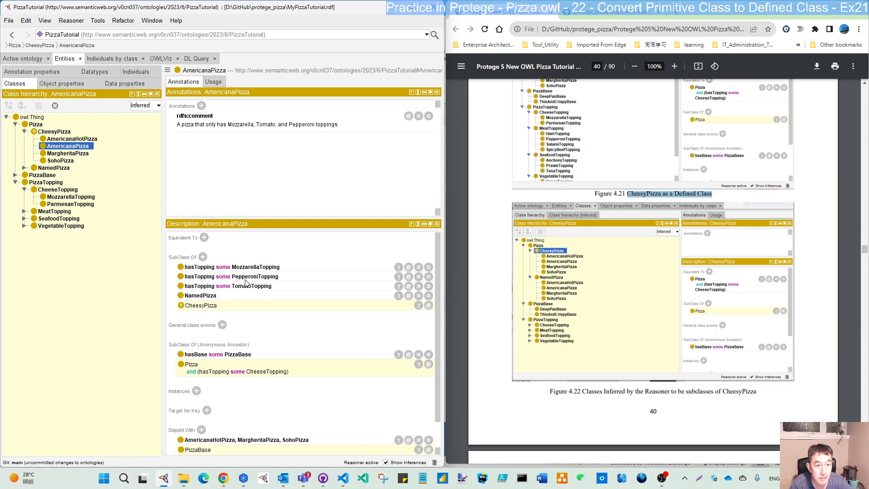
{"action": "left_click", "coordinate": [69, 153]}
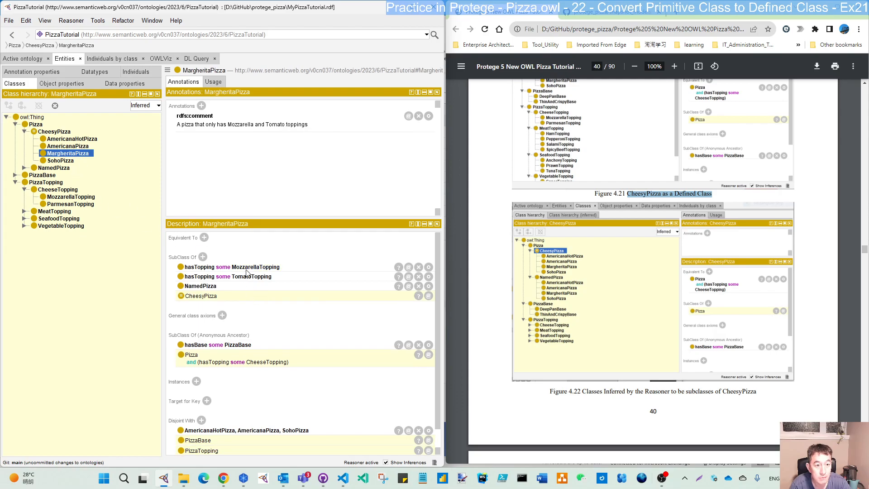
{"action": "left_click", "coordinate": [60, 160]}
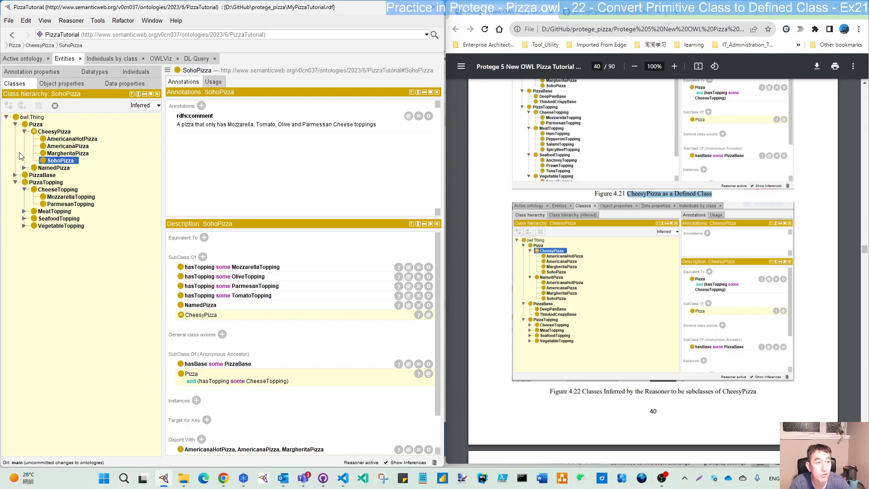
{"action": "left_click", "coordinate": [145, 105]}
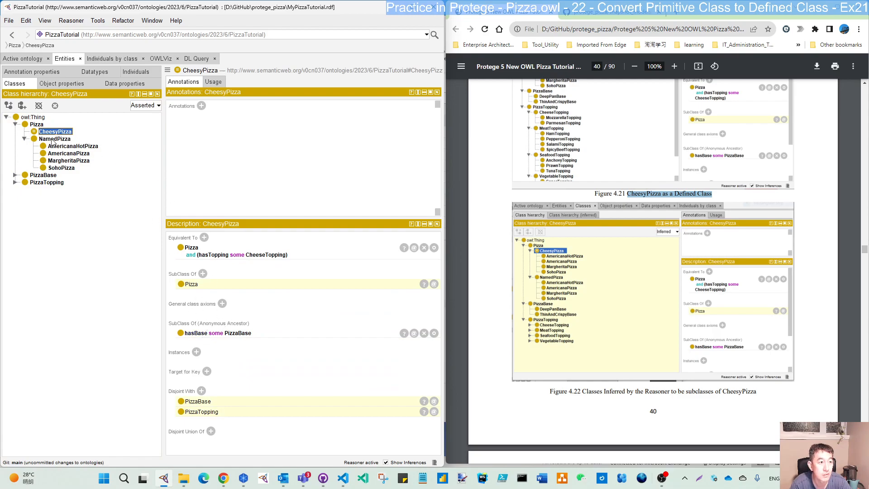
{"action": "mouse_move", "coordinate": [55, 138]}
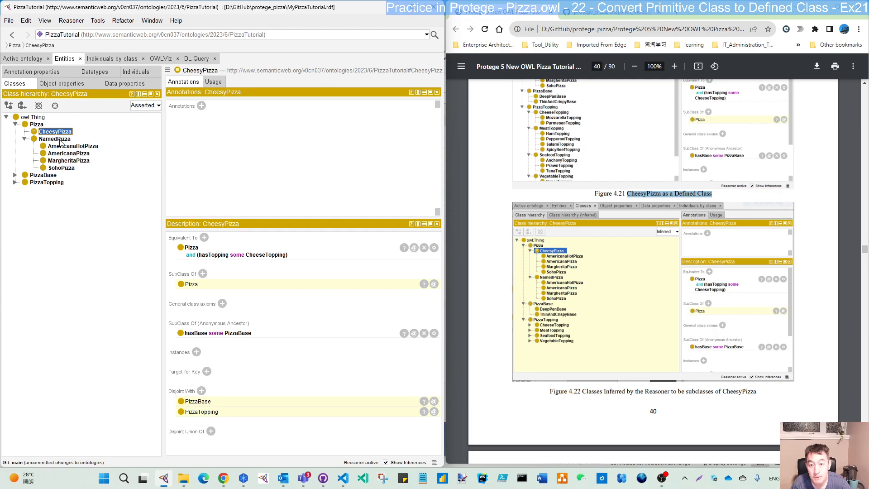
- Choose Inferred in the hierarchy dropdown to show the four named pizzas under CheesyPizza again
{"action": "left_click", "coordinate": [145, 105]}
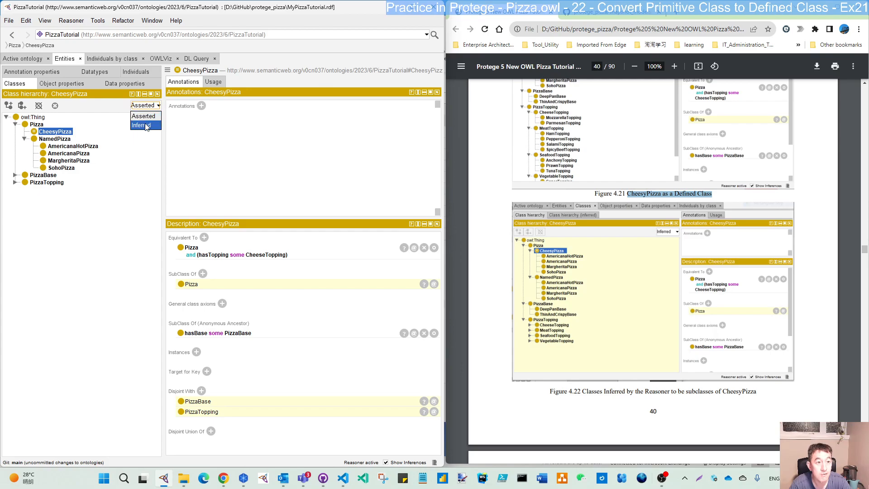
{"action": "left_click", "coordinate": [139, 125]}
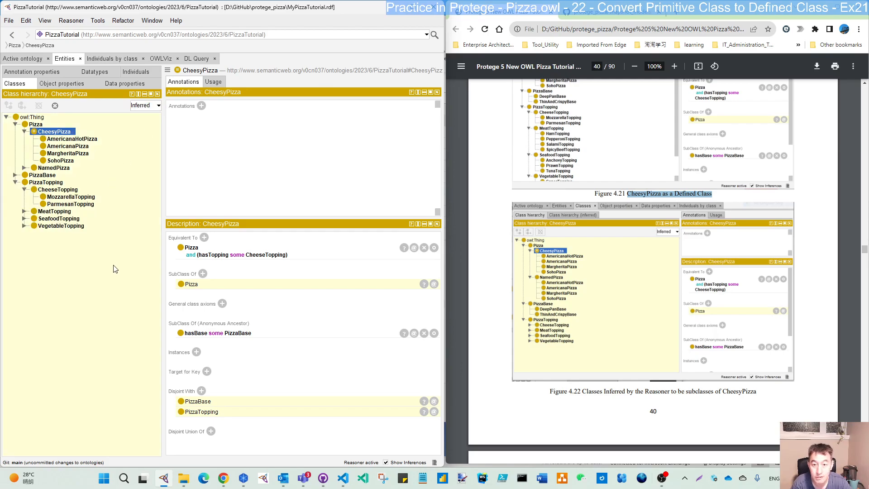
{"action": "scroll", "scroll_direction": "down", "scroll_amount": 3}
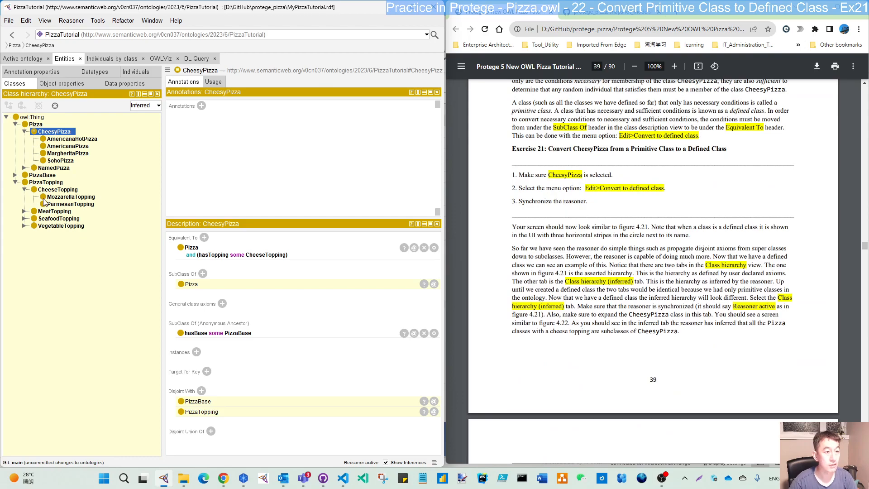
- Scroll the tutorial PDF to section 4.12 Universal Restrictions and Exercise 22 on VegetarianPizza
{"action": "scroll", "scroll_direction": "down", "scroll_amount": 3}
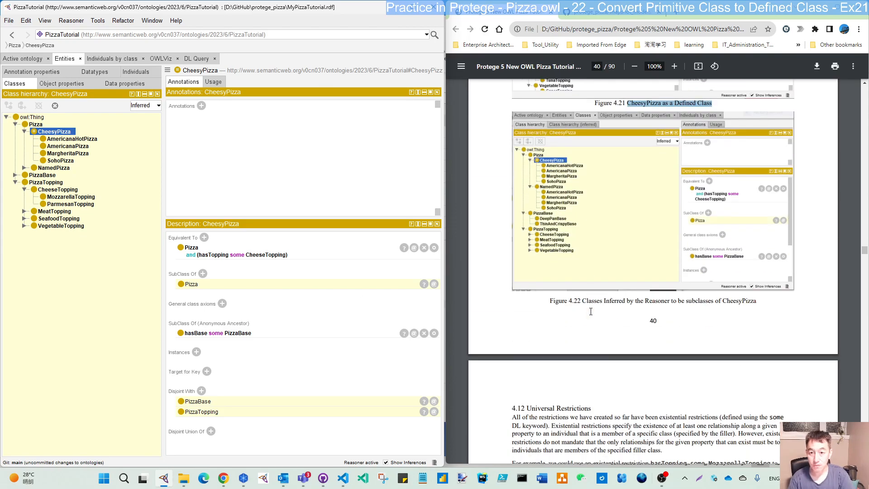
{"action": "scroll", "scroll_direction": "down", "scroll_amount": 3}
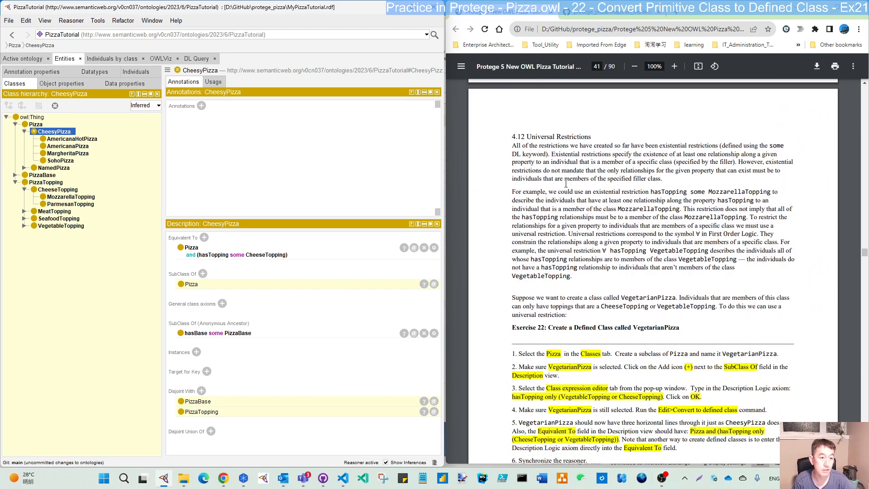
{"action": "mouse_move", "coordinate": [381, 136]}
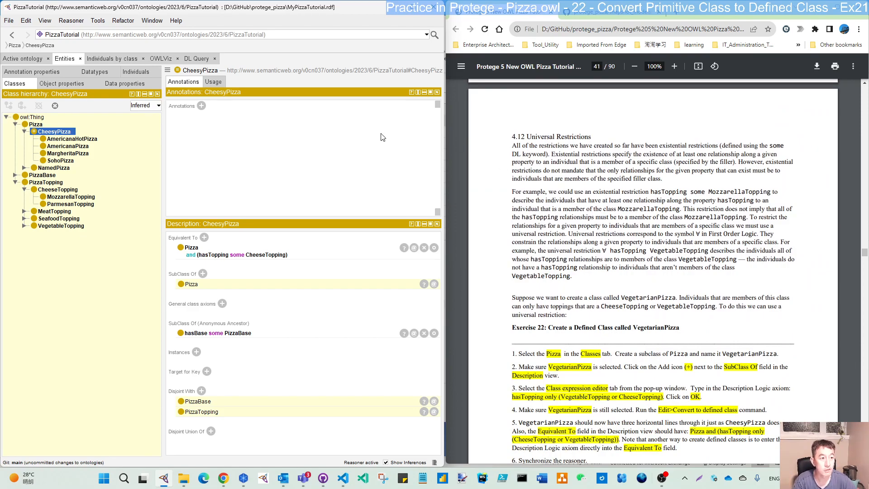